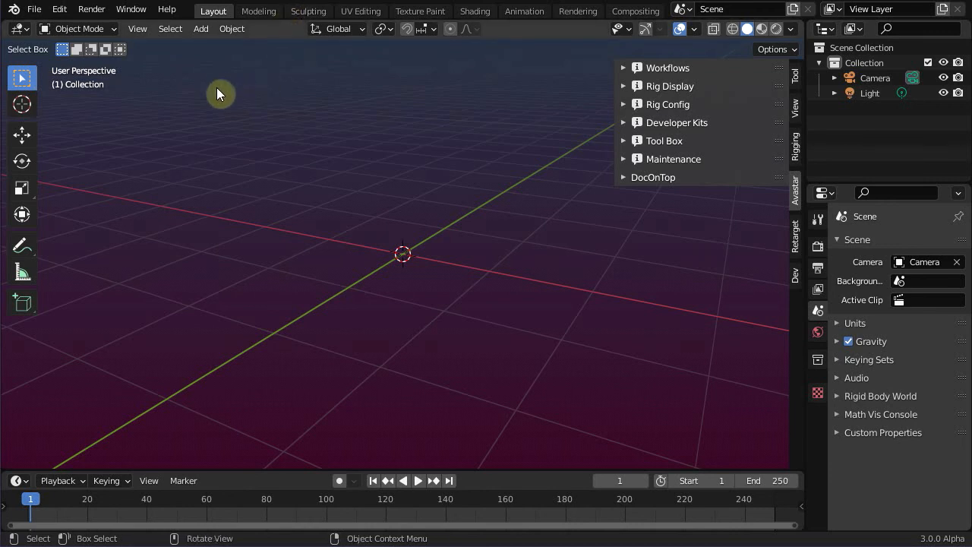
Step: Add the Avastar '3 - Skeleton' rig from the Add menu
{"action": "left_click", "coordinate": [201, 28]}
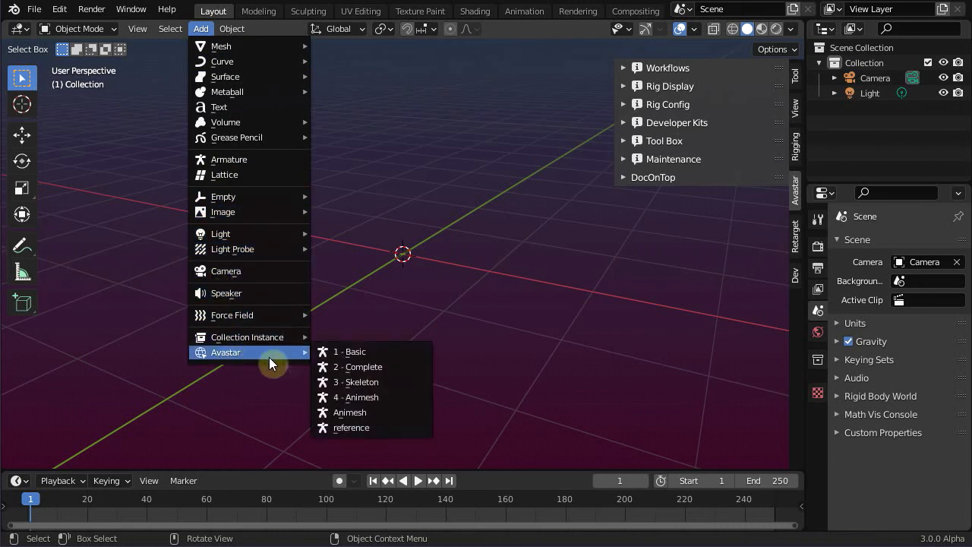
{"action": "mouse_move", "coordinate": [401, 382]}
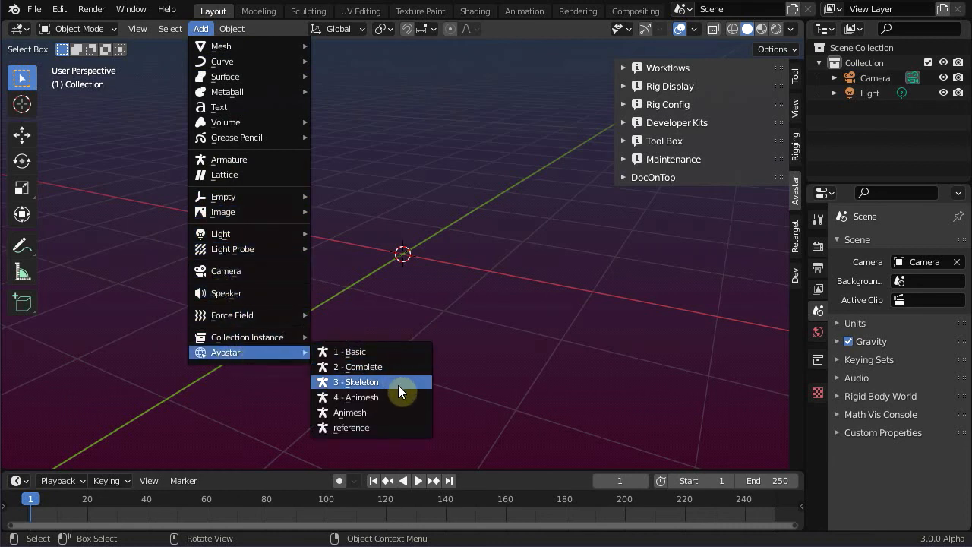
{"action": "left_click", "coordinate": [357, 382]}
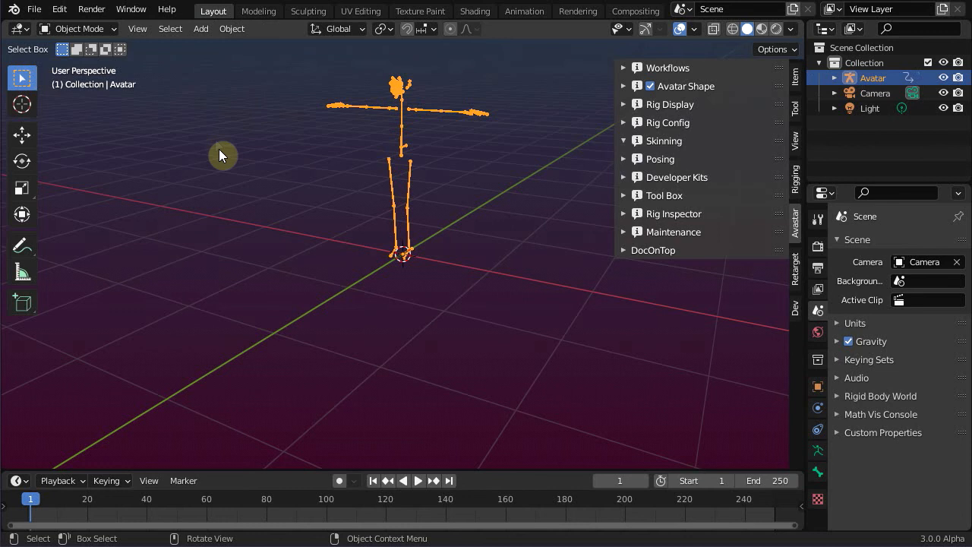
Step: Choose avatar_dance1.bvh from SL-standards in the BVH importer with scale 0.03
{"action": "left_click", "coordinate": [33, 9]}
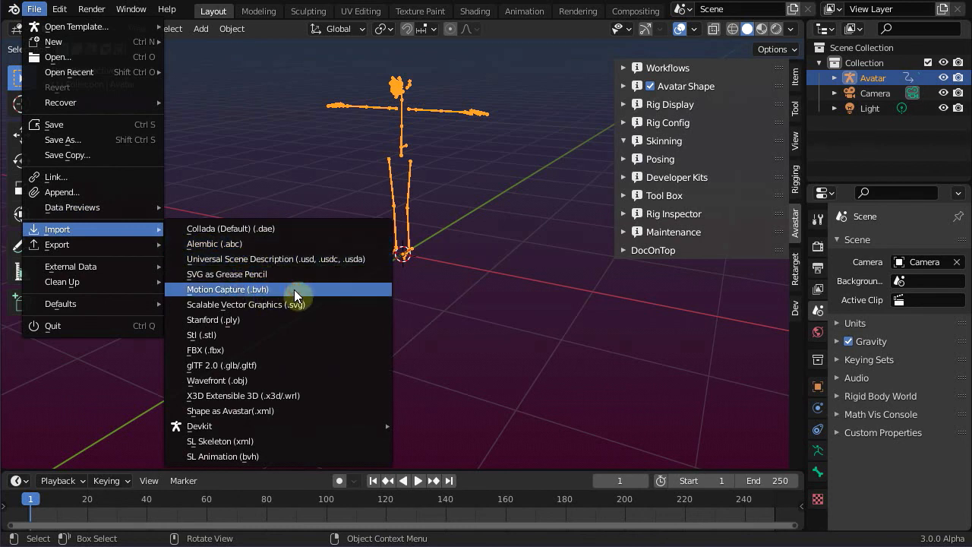
{"action": "left_click", "coordinate": [228, 289]}
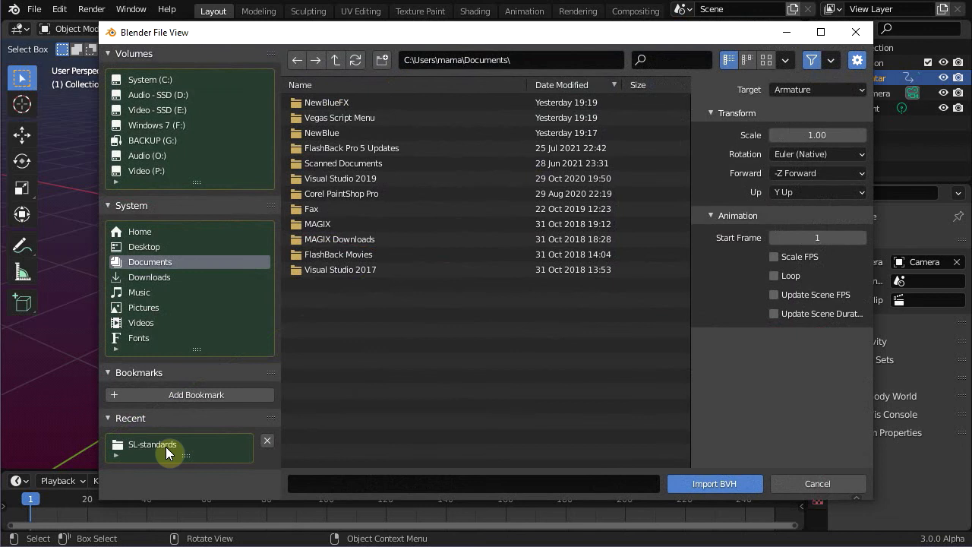
{"action": "double_click", "coordinate": [152, 445]}
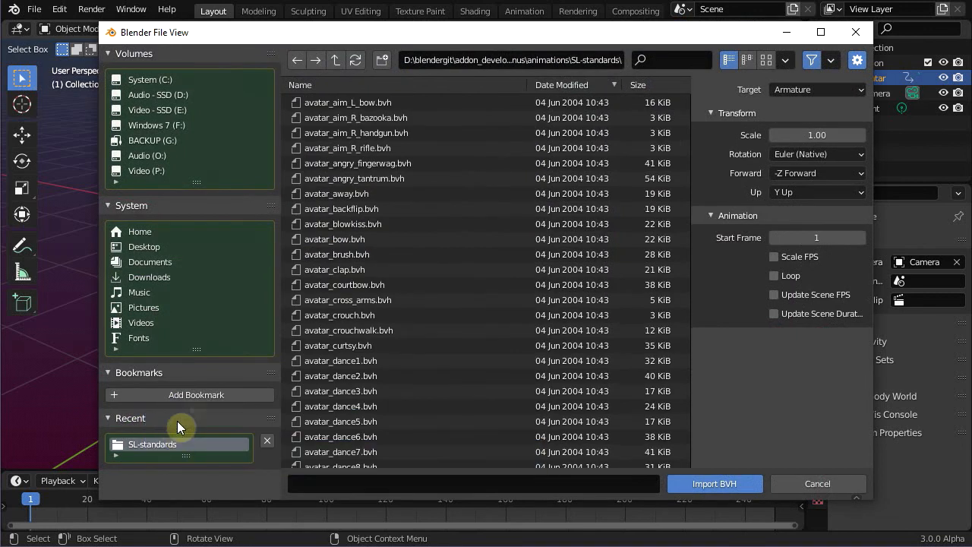
{"action": "left_click", "coordinate": [340, 361]}
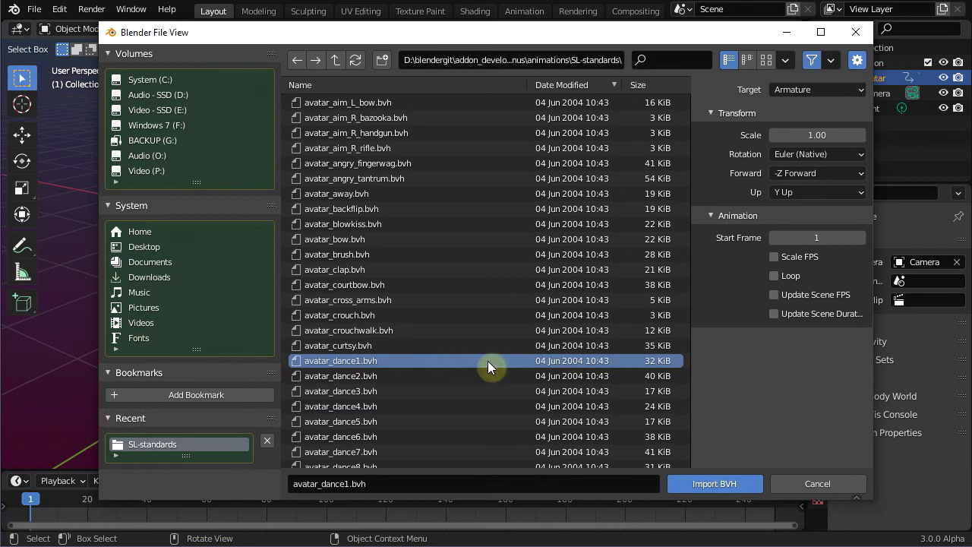
{"action": "mouse_move", "coordinate": [756, 361]}
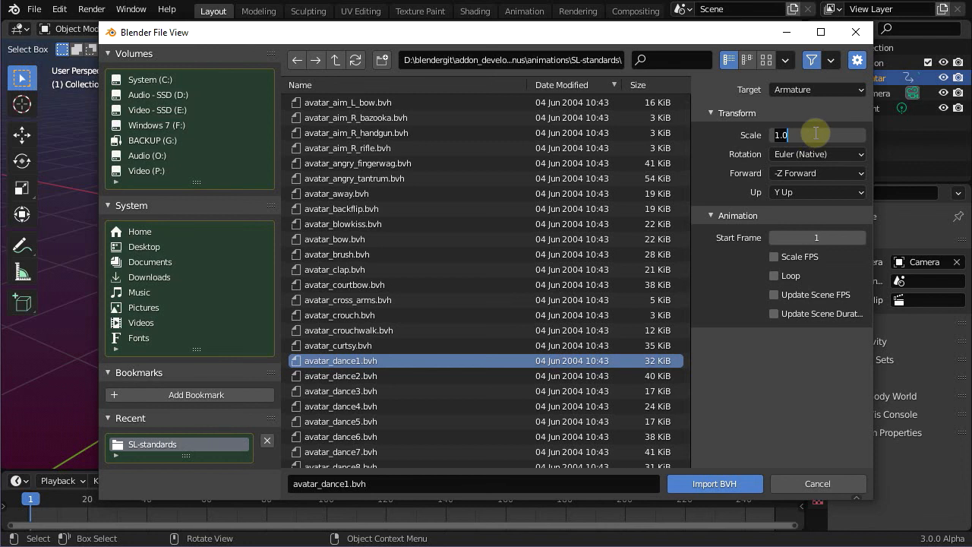
{"action": "type", "text": "0.0"}
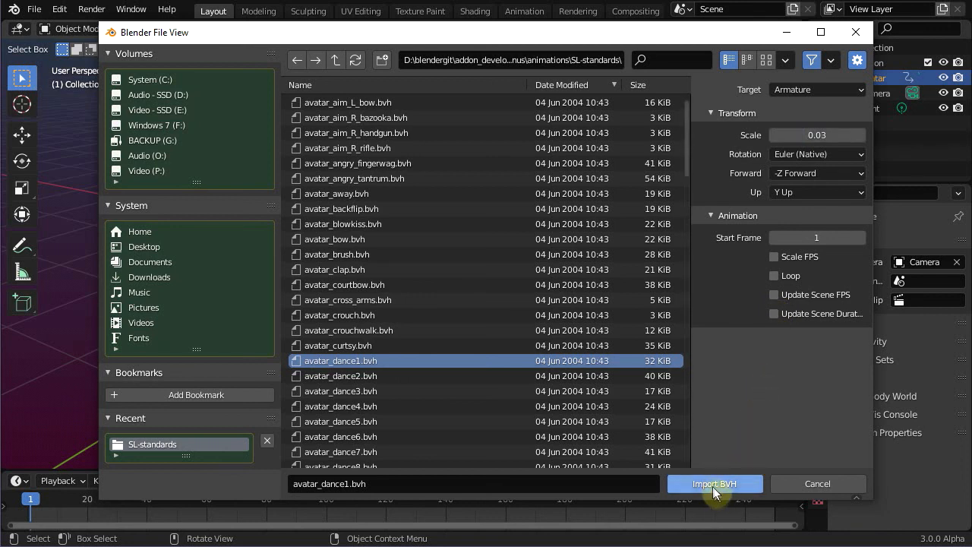
Step: Import the avatar_dance1 BVH and set the Avatar's bone display style to Octahedral
{"action": "left_click", "coordinate": [714, 484]}
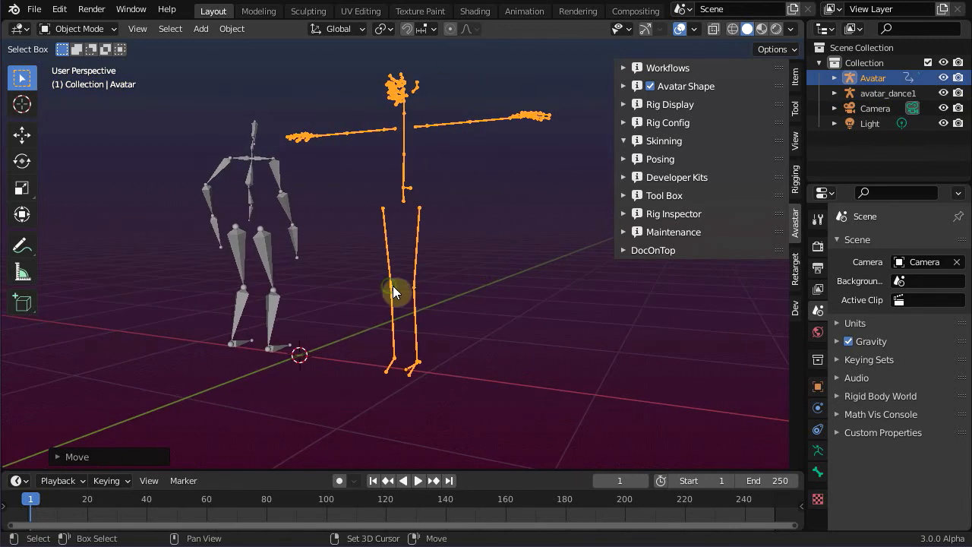
{"action": "left_click", "coordinate": [624, 104]}
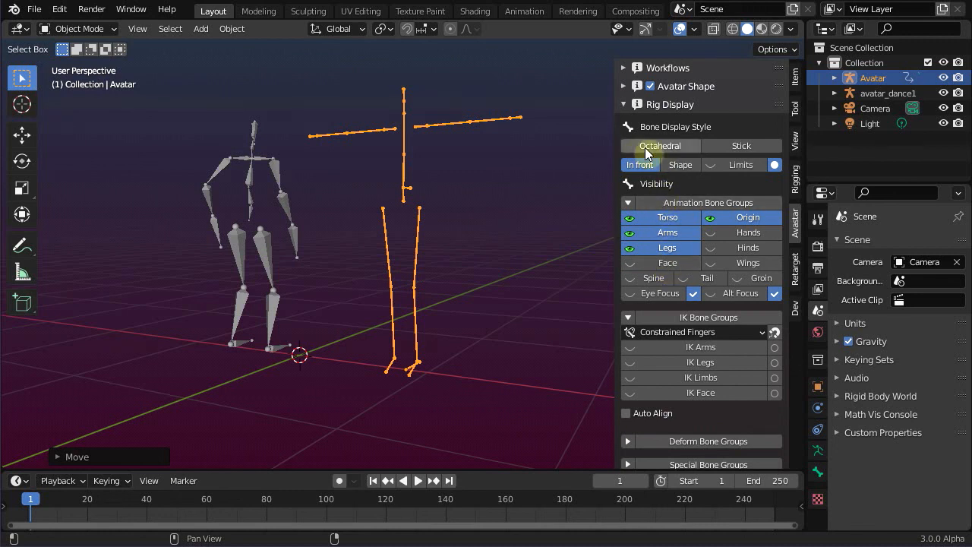
{"action": "left_click", "coordinate": [659, 145]}
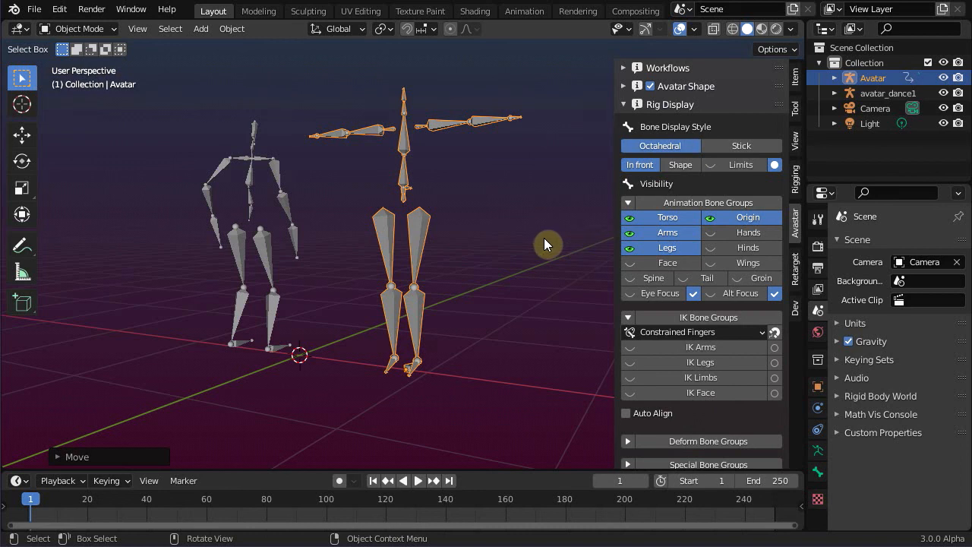
{"action": "mouse_move", "coordinate": [285, 275]}
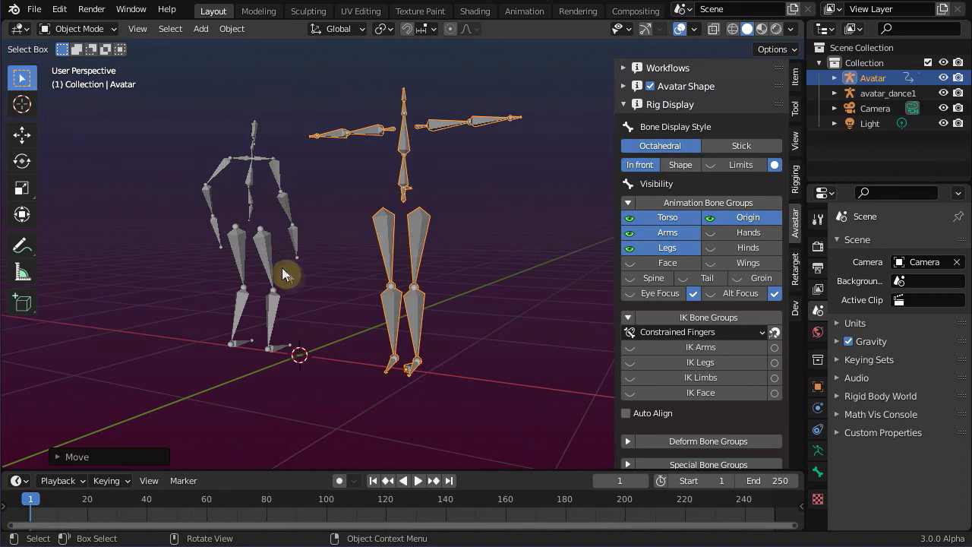
{"action": "mouse_move", "coordinate": [331, 264]}
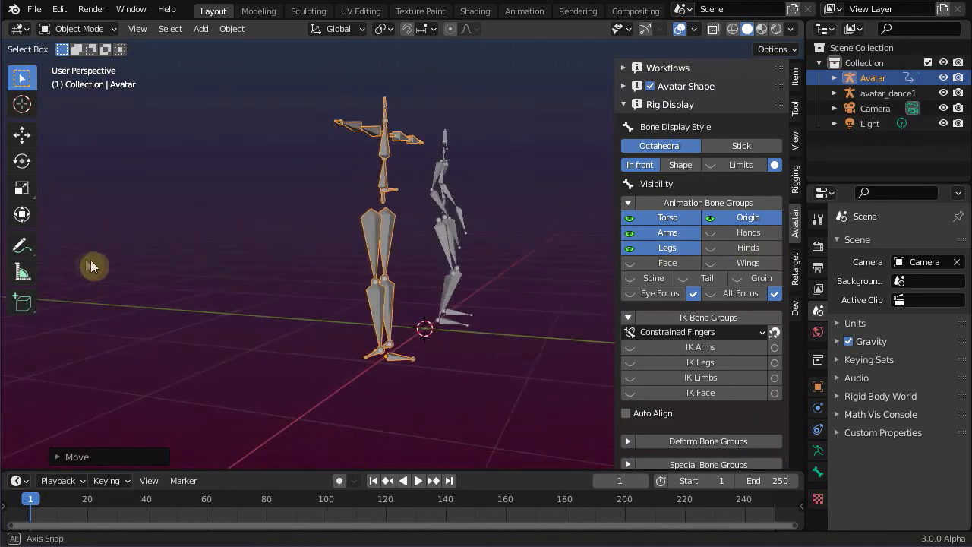
Step: Collapse Retarget Transfer to show mapping avatar_dance1 to Avatar, selecting the dance skeleton
{"action": "left_click_drag", "start_coordinate": [91, 266], "coordinate": [212, 271]}
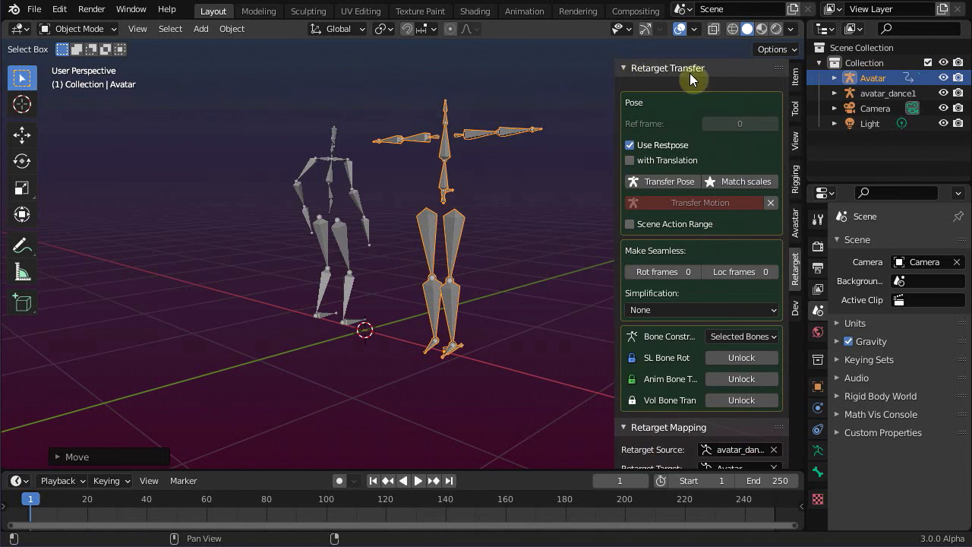
{"action": "left_click", "coordinate": [624, 68]}
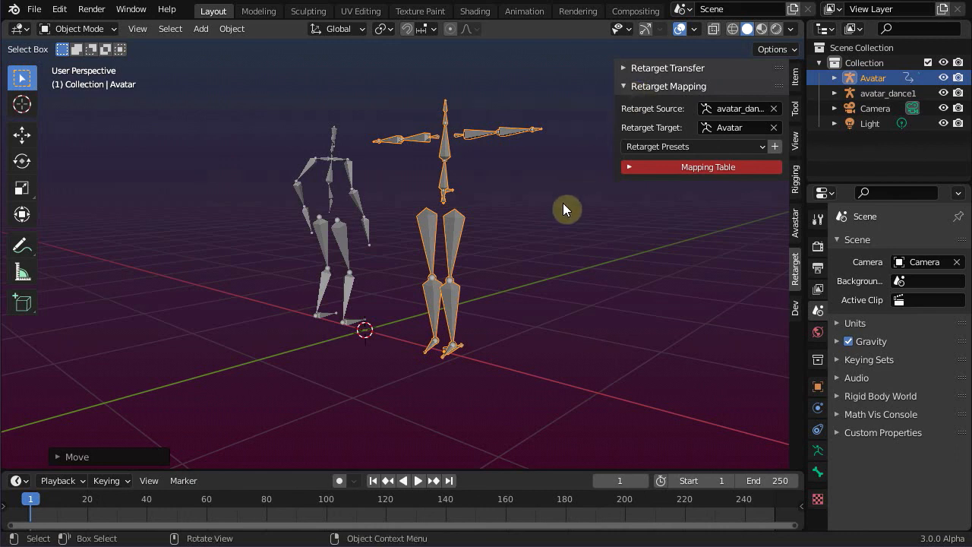
{"action": "mouse_move", "coordinate": [616, 123]}
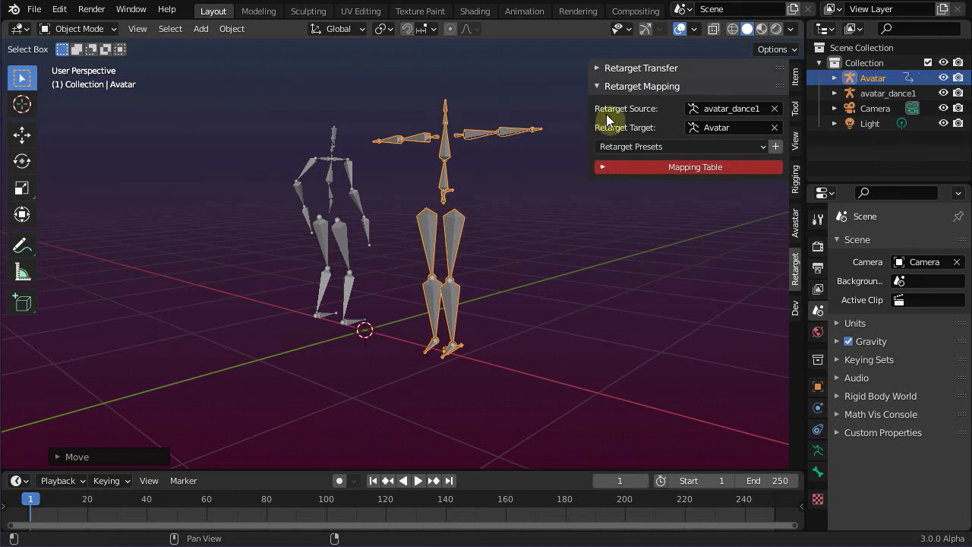
{"action": "left_click", "coordinate": [608, 120]}
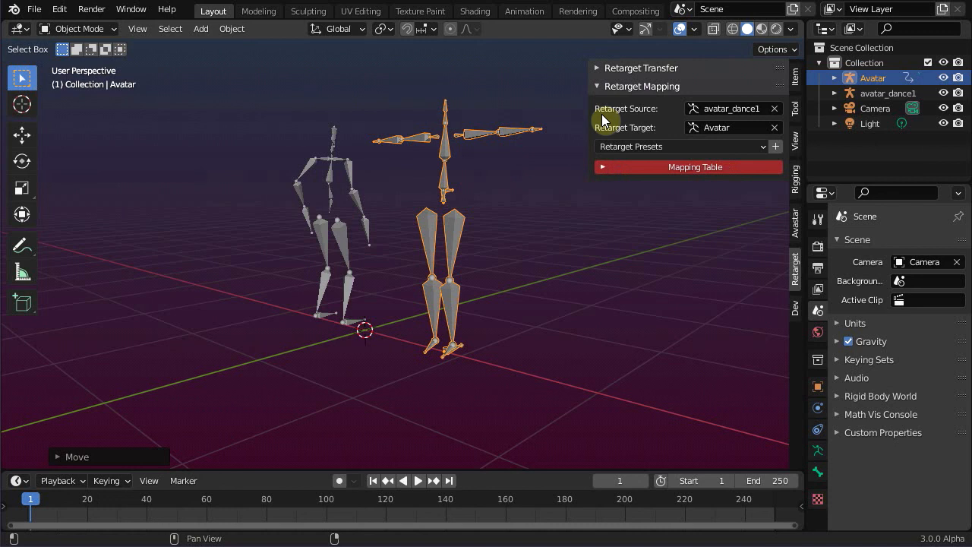
{"action": "mouse_move", "coordinate": [626, 122]}
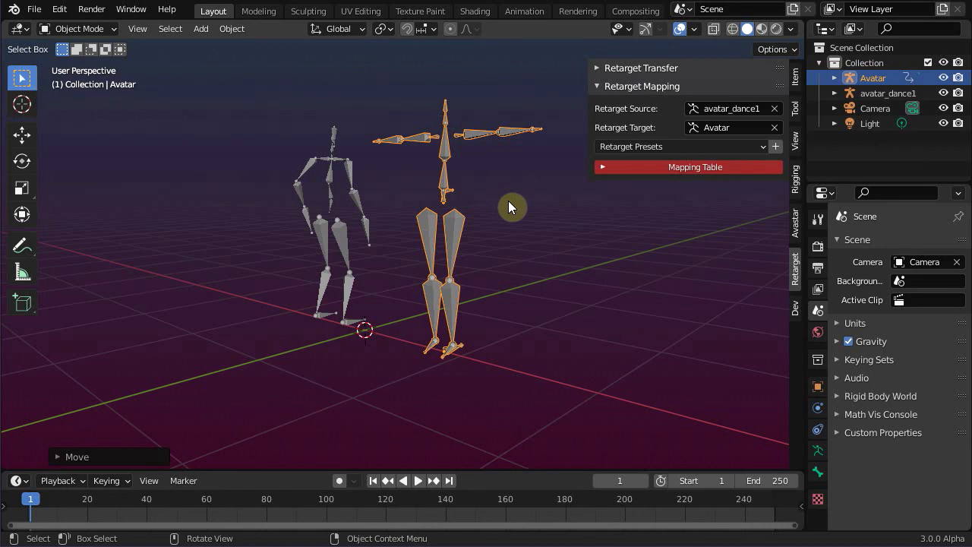
{"action": "mouse_move", "coordinate": [470, 213]}
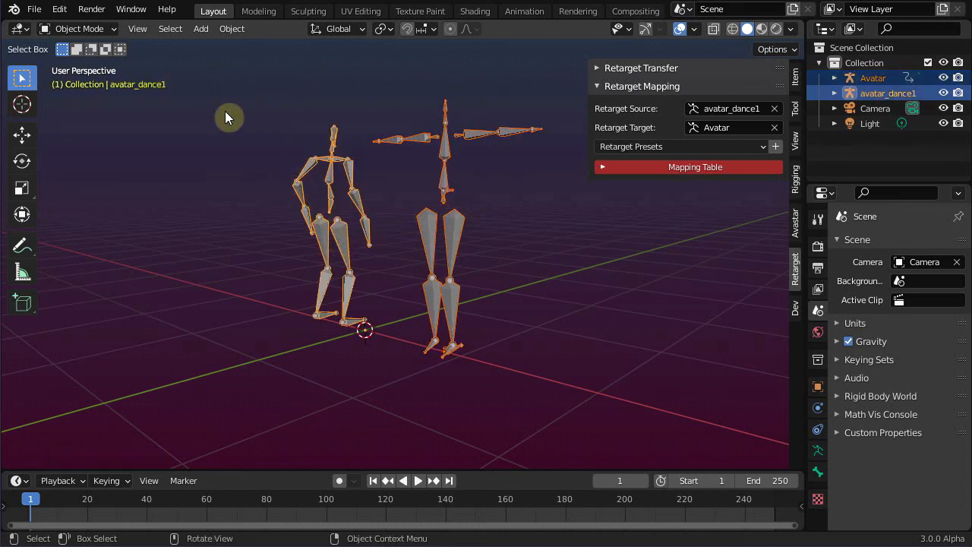
Step: Put avatar_dance1 into Pose Mode and scrub its dance animation back to frame 0
{"action": "left_click", "coordinate": [79, 29]}
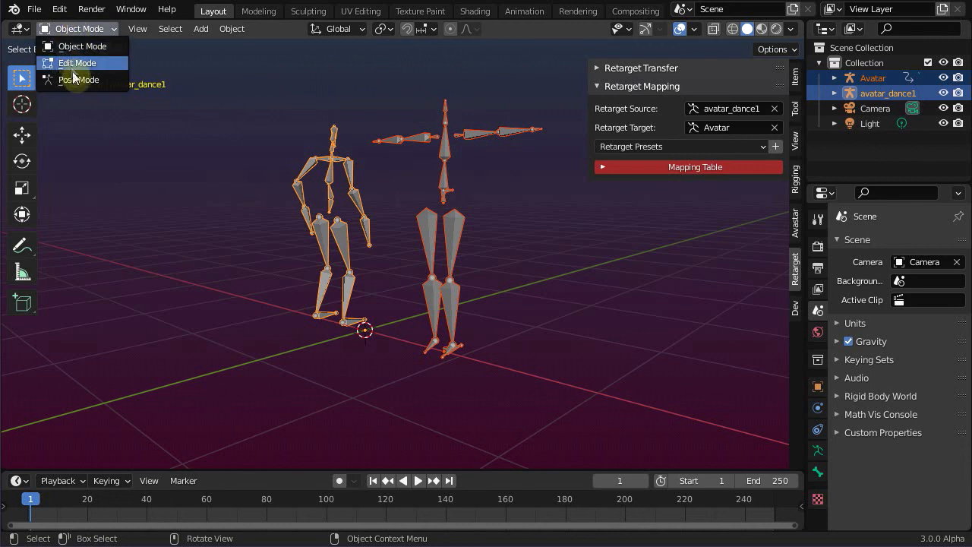
{"action": "left_click", "coordinate": [78, 79]}
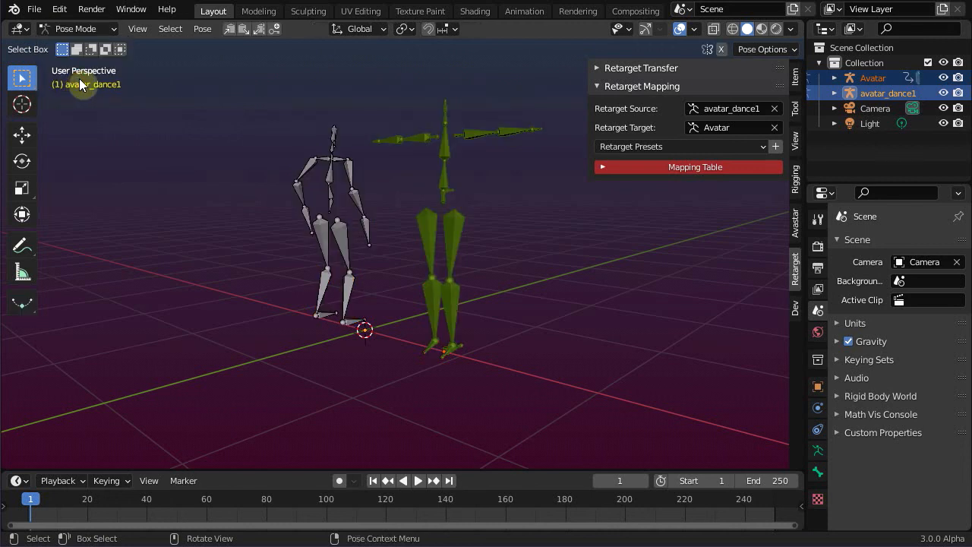
{"action": "mouse_move", "coordinate": [422, 210]}
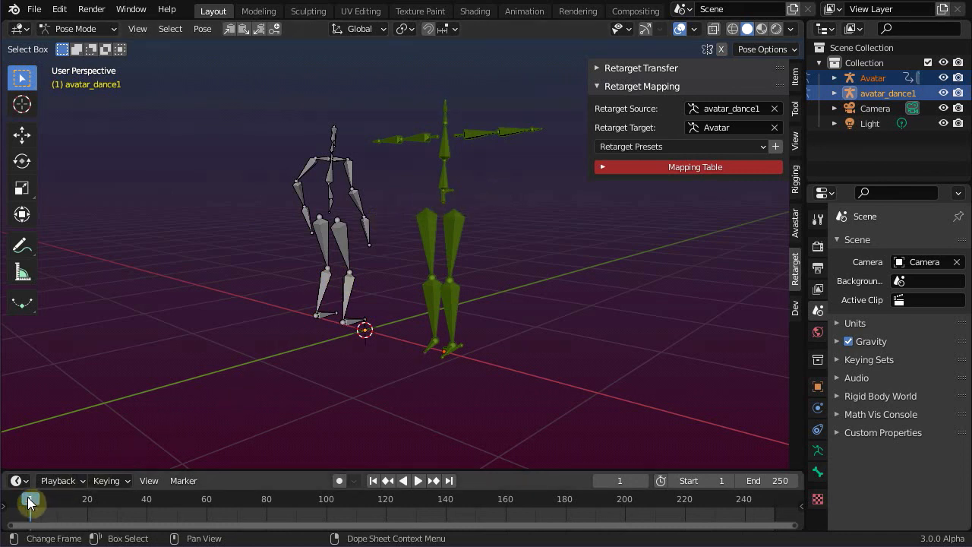
{"action": "left_click", "coordinate": [418, 480]}
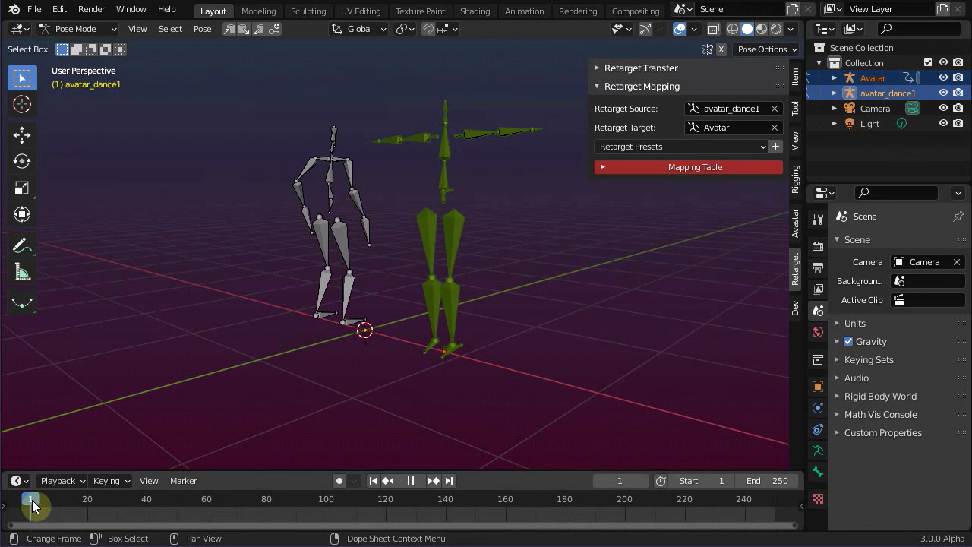
{"action": "left_click_drag", "start_coordinate": [31, 500], "coordinate": [59, 499]}
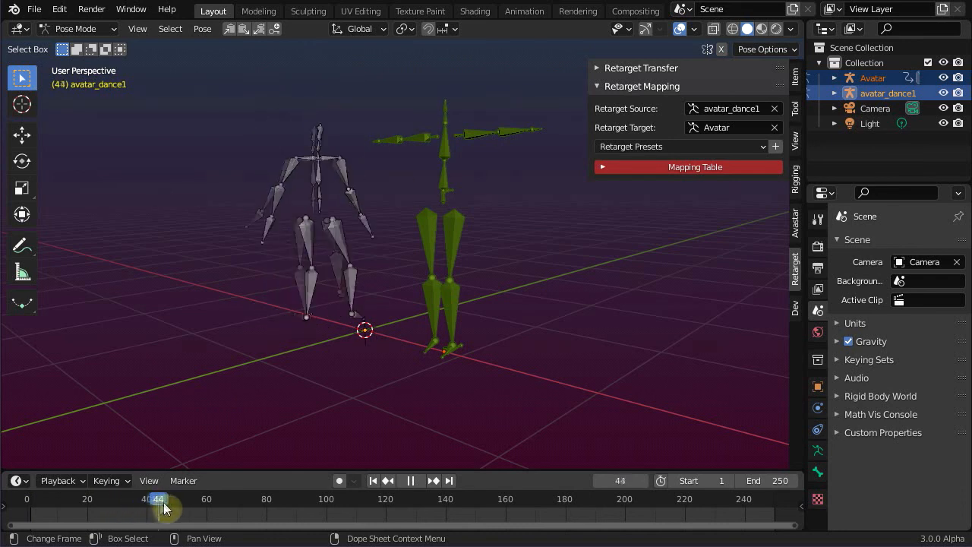
{"action": "left_click_drag", "start_coordinate": [159, 500], "coordinate": [153, 500]}
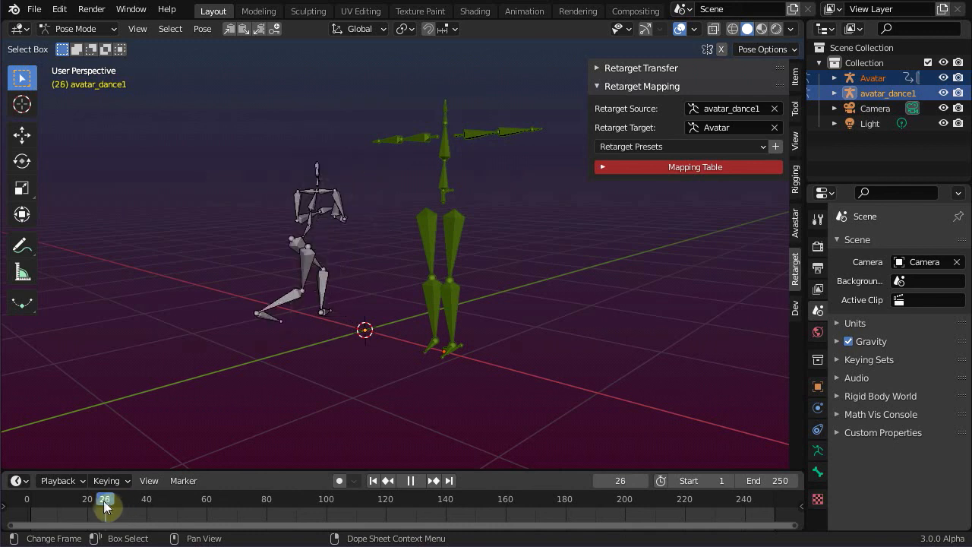
{"action": "left_click", "coordinate": [72, 499]}
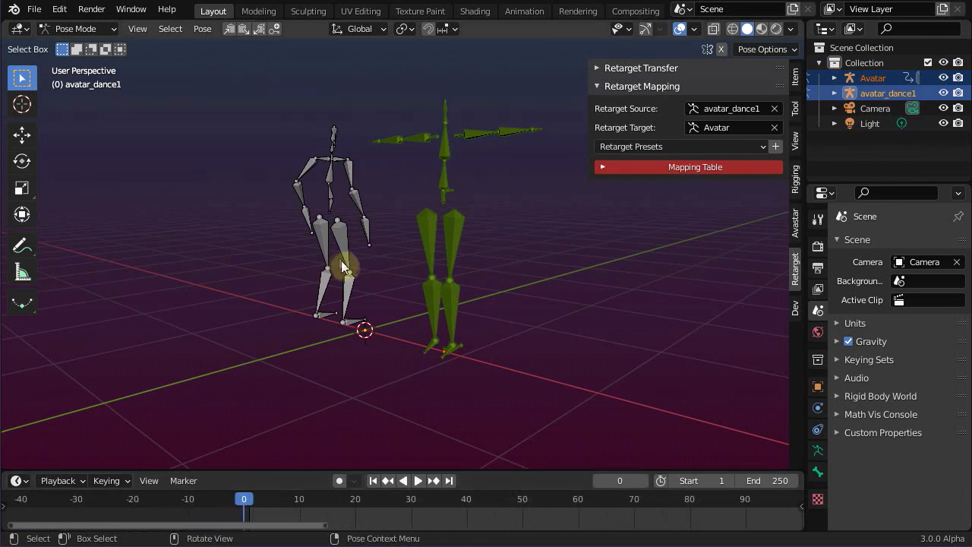
Step: Select all avatar_dance1 bones and clear their pose into a T-pose at frame 0
{"action": "left_click", "coordinate": [350, 277]}
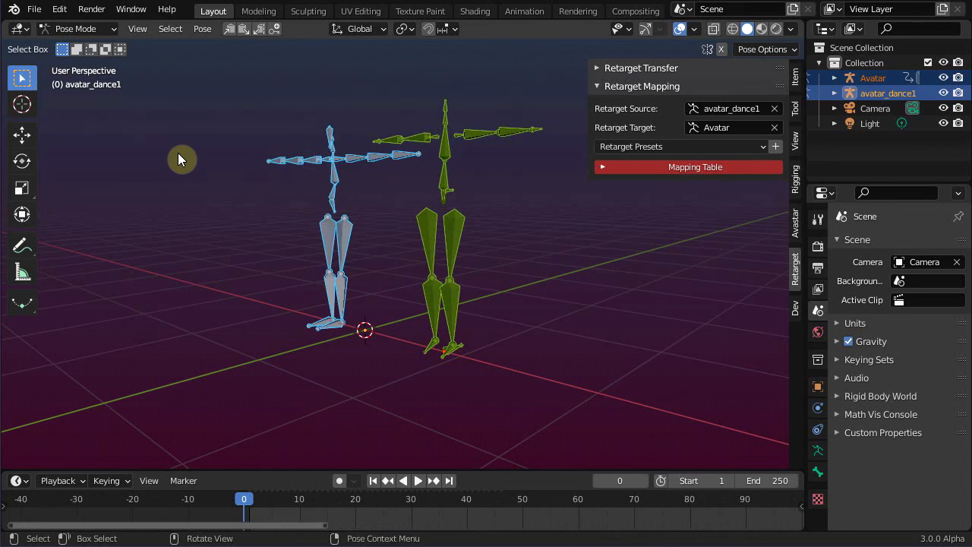
{"action": "mouse_move", "coordinate": [195, 184]}
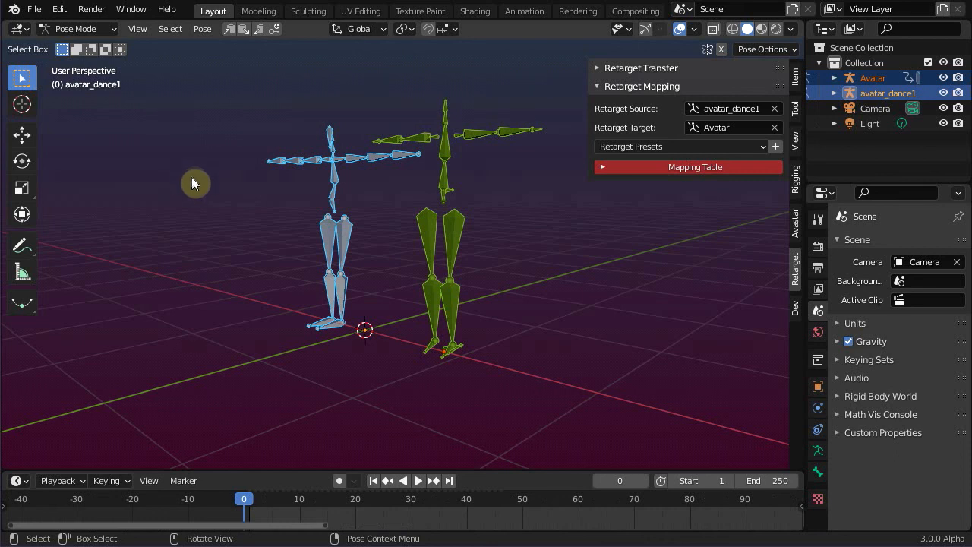
{"action": "key", "text": "i"}
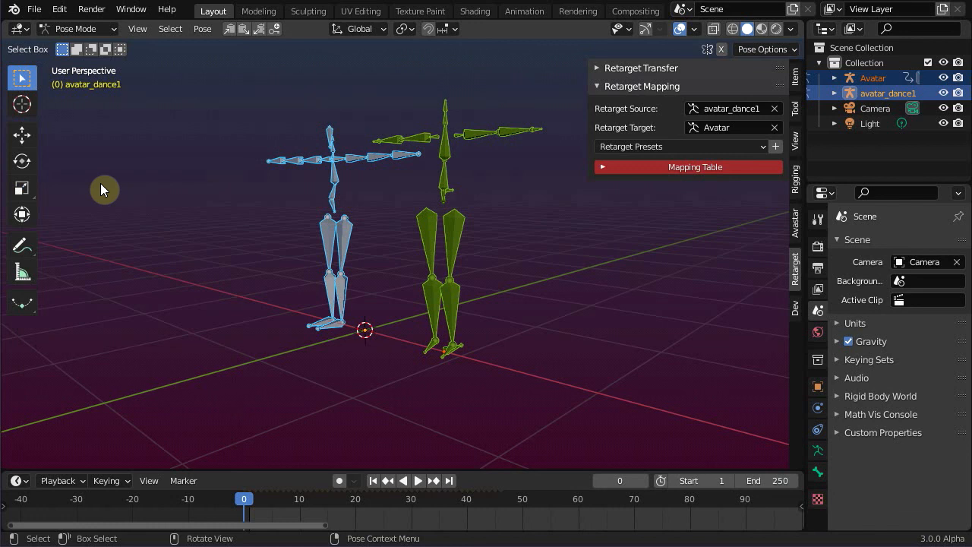
{"action": "mouse_move", "coordinate": [198, 466]}
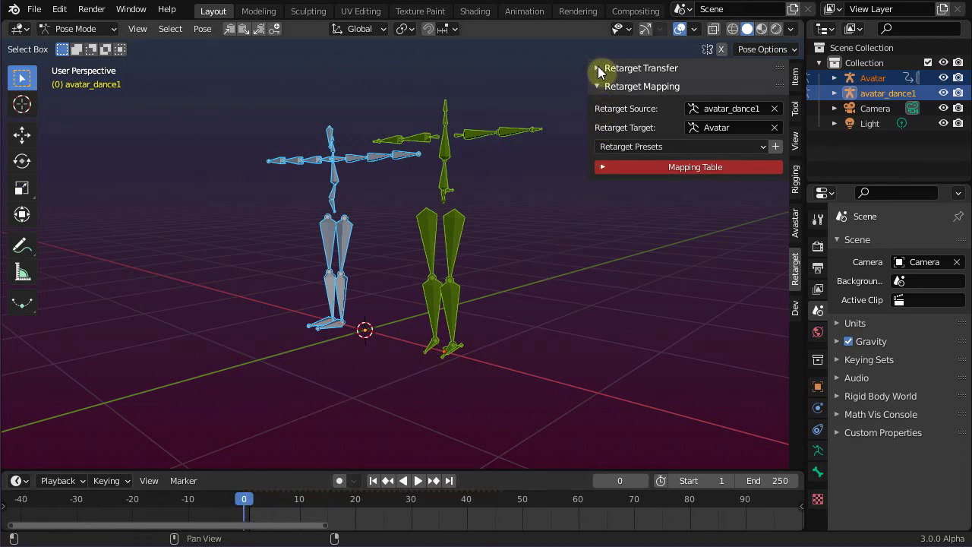
Step: Expand Retarget Transfer, uncheck Use Restpose, and match the skeletons' scales
{"action": "left_click", "coordinate": [600, 68]}
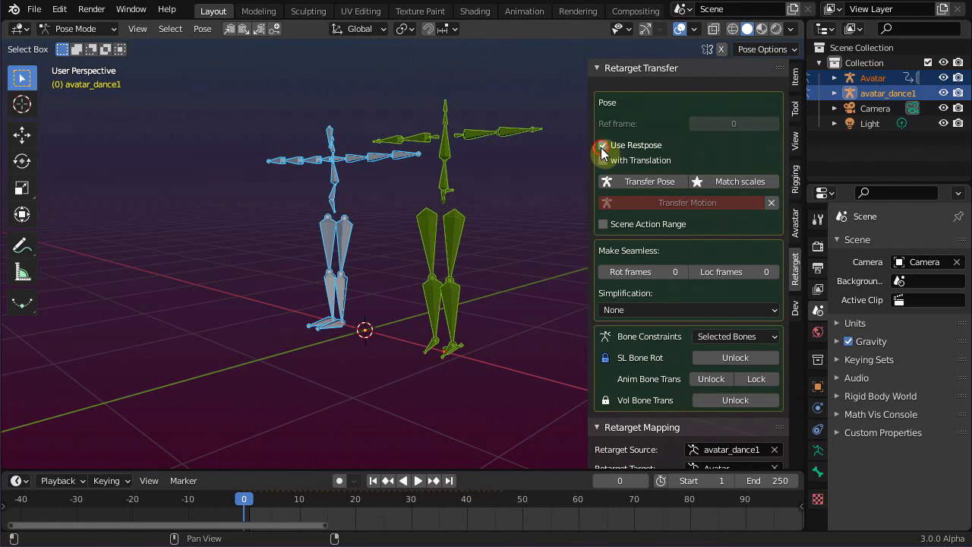
{"action": "left_click", "coordinate": [603, 145]}
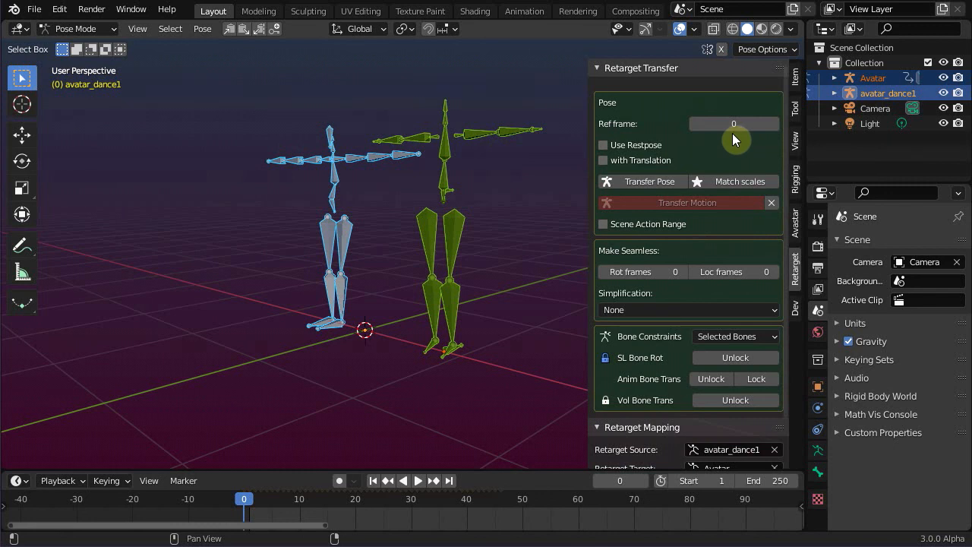
{"action": "mouse_move", "coordinate": [603, 160]}
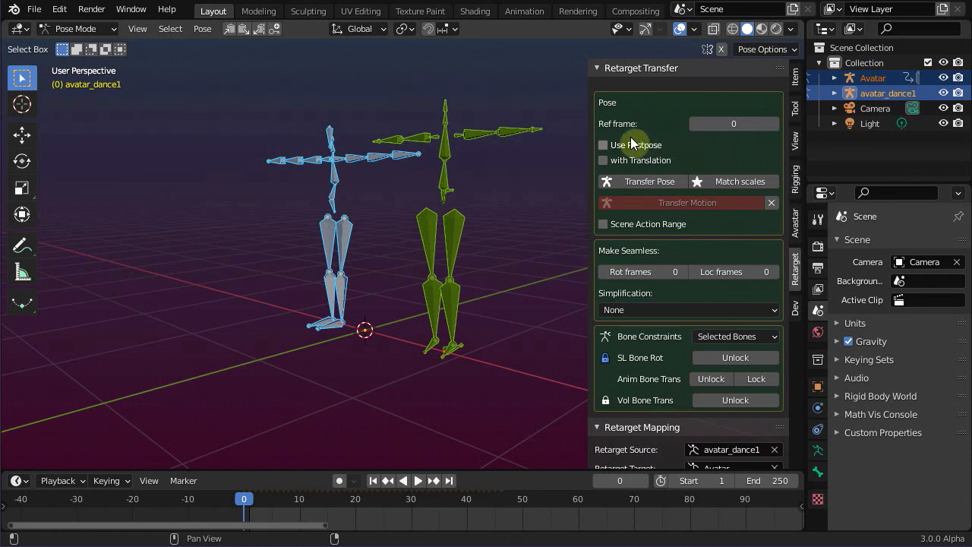
{"action": "mouse_move", "coordinate": [658, 143]}
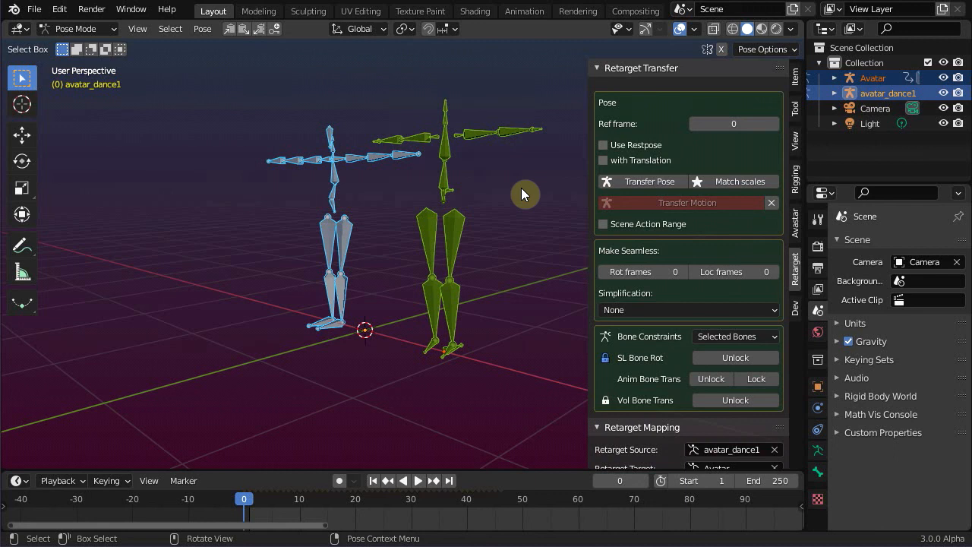
{"action": "mouse_move", "coordinate": [368, 232]}
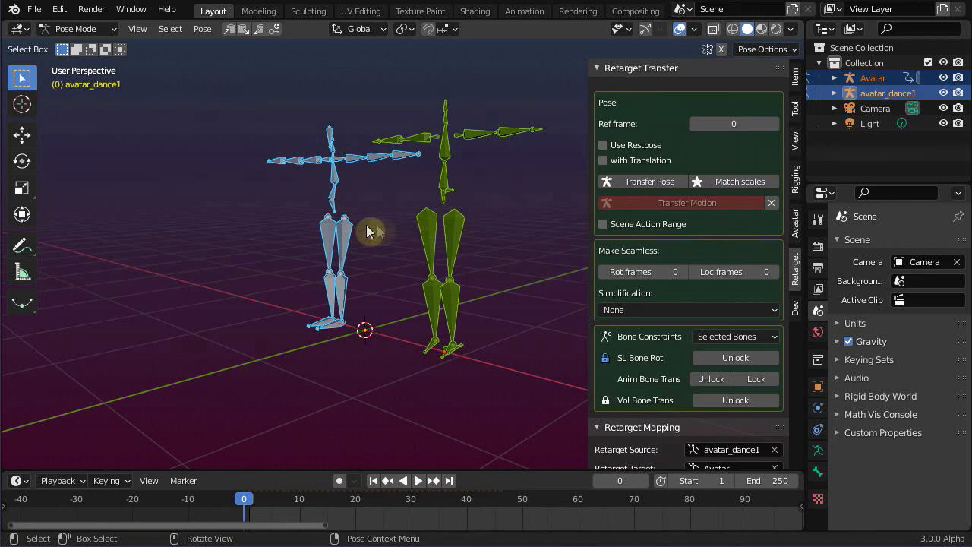
{"action": "mouse_move", "coordinate": [429, 226]}
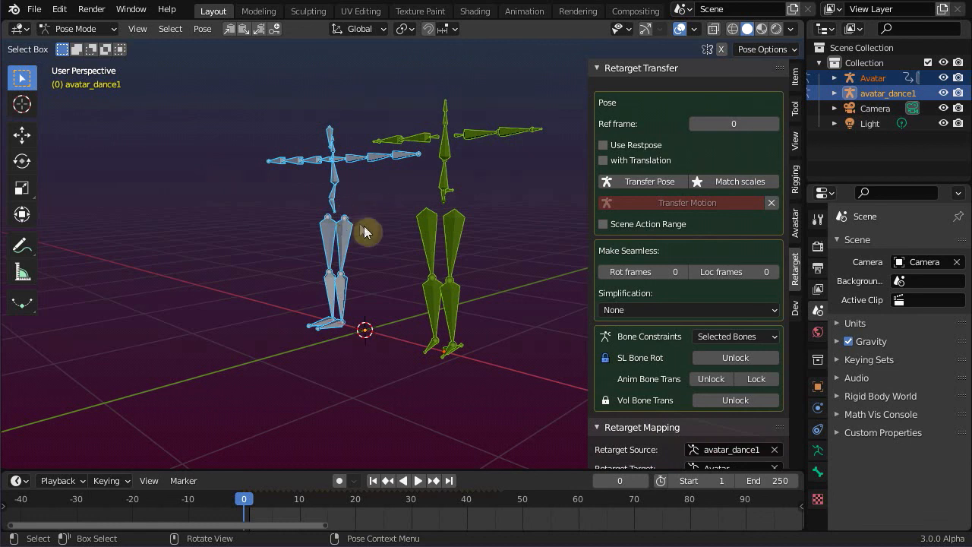
{"action": "mouse_move", "coordinate": [372, 240]}
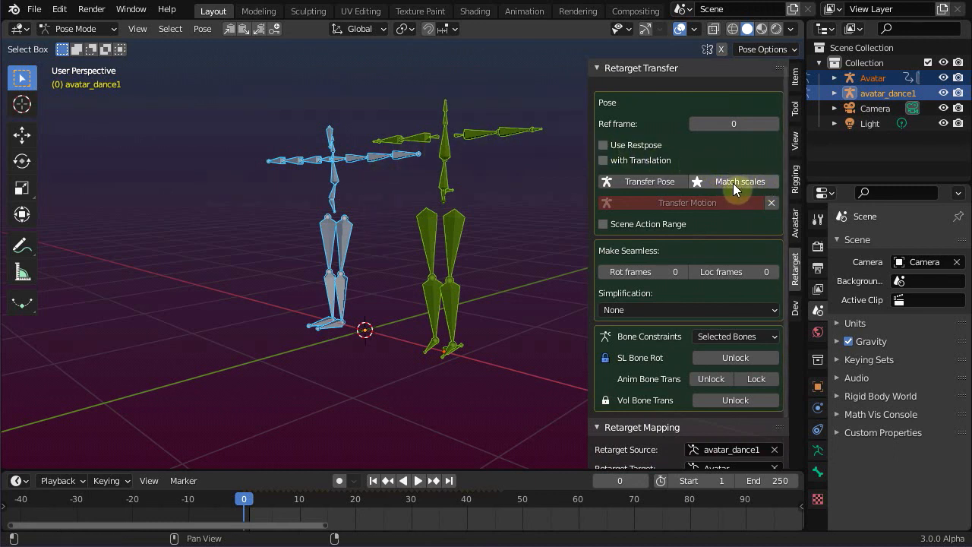
{"action": "left_click", "coordinate": [740, 181]}
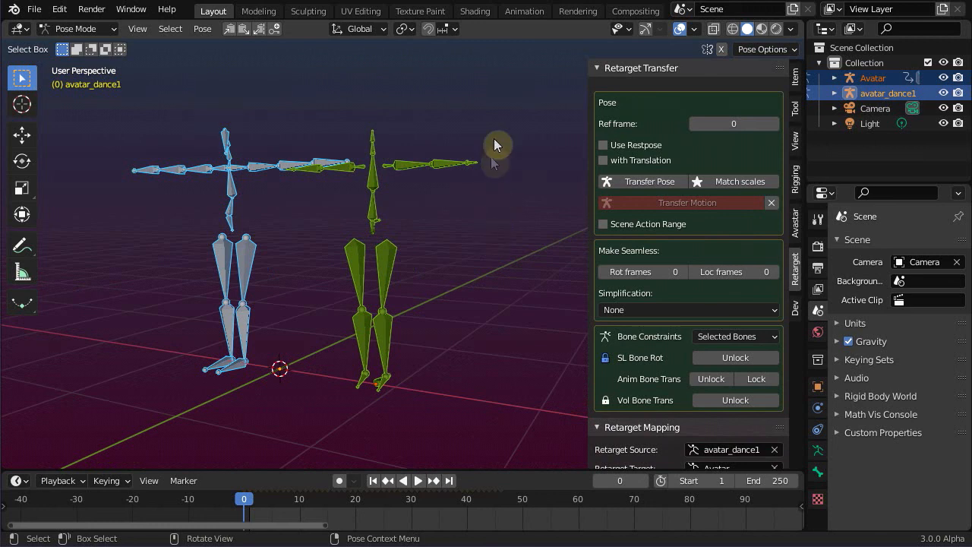
{"action": "mouse_move", "coordinate": [599, 64]}
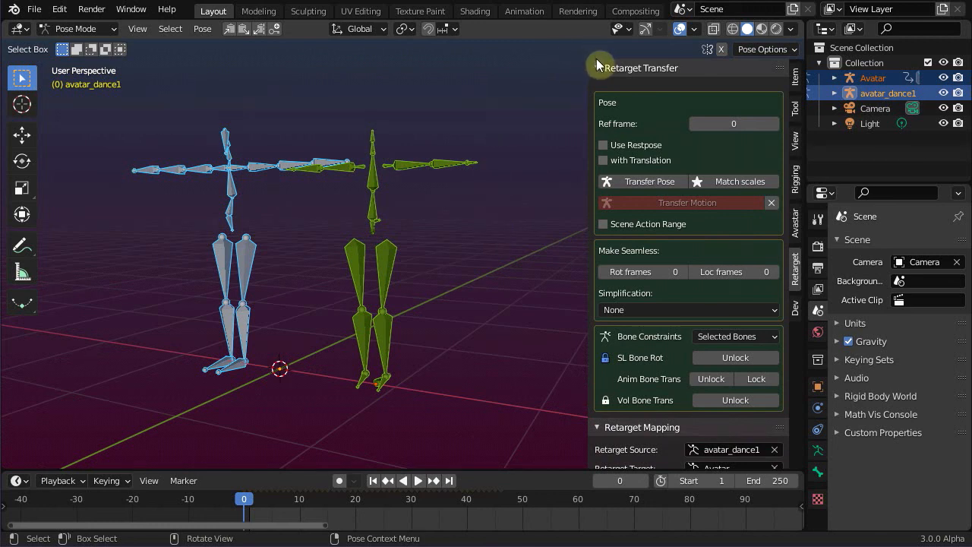
Step: Collapse the Retarget Transfer panel
{"action": "left_click", "coordinate": [598, 68]}
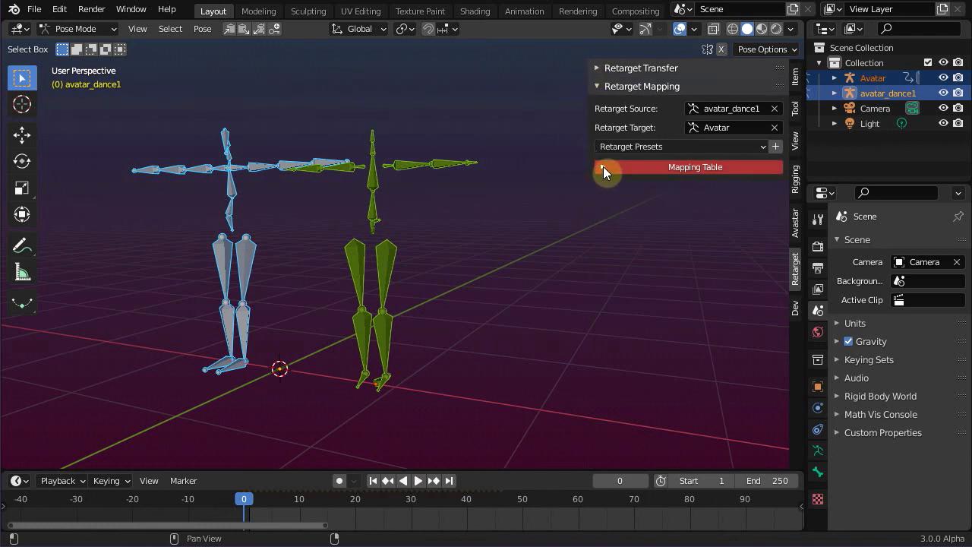
Step: Expand the Mapping Table, auto-guess the bone mappings, and return to frame 0
{"action": "left_click", "coordinate": [605, 166]}
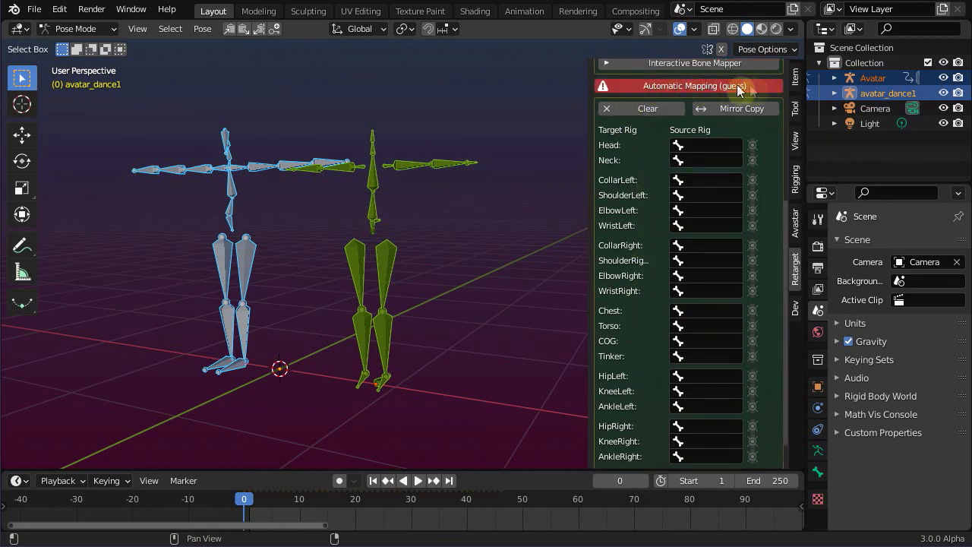
{"action": "left_click", "coordinate": [693, 85]}
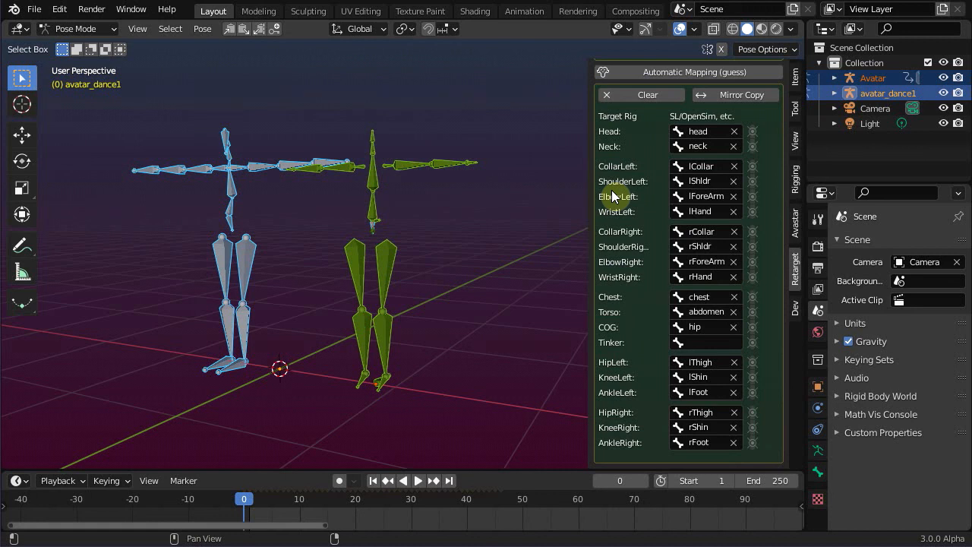
{"action": "mouse_move", "coordinate": [343, 381]}
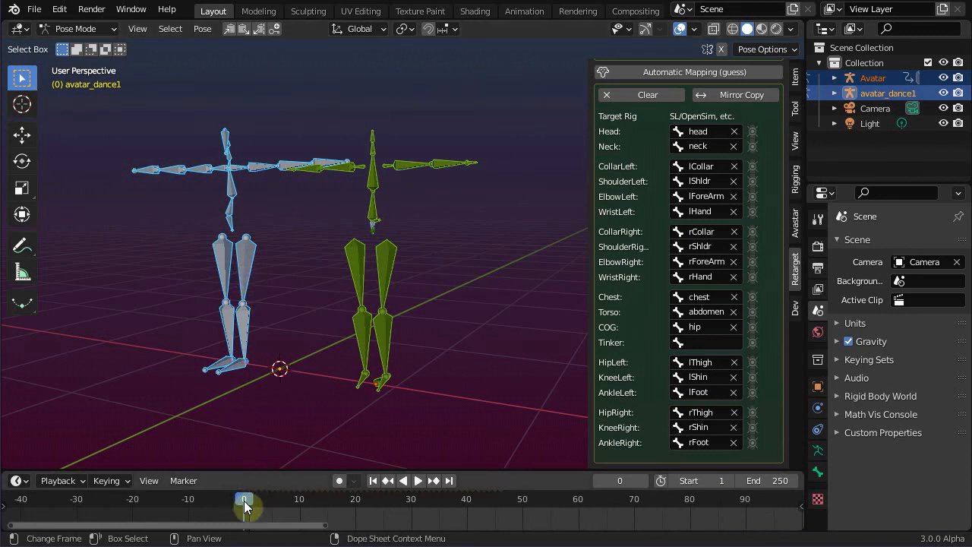
{"action": "left_click", "coordinate": [247, 262]}
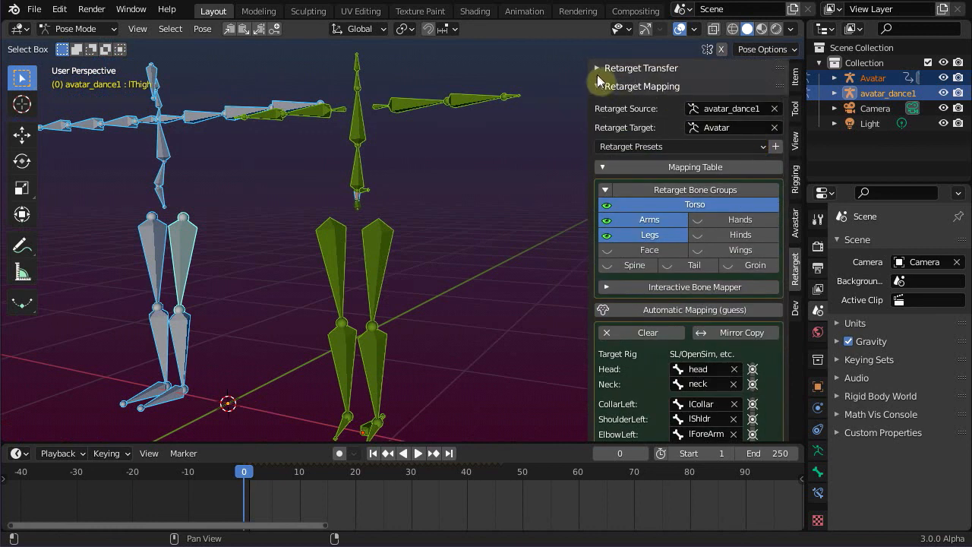
Step: Expand Retarget Transfer and run Transfer Motion onto the Avatar rig
{"action": "left_click", "coordinate": [600, 68]}
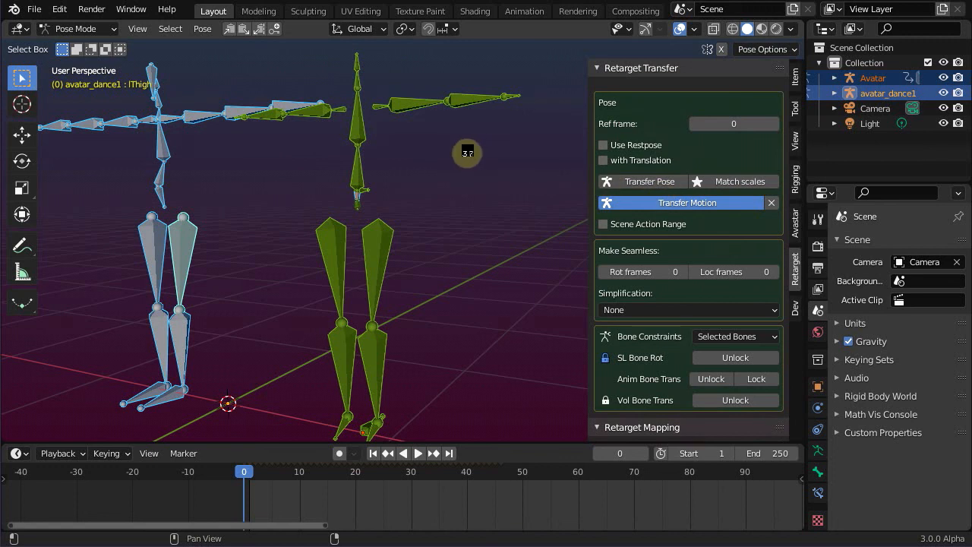
{"action": "left_click", "coordinate": [687, 202]}
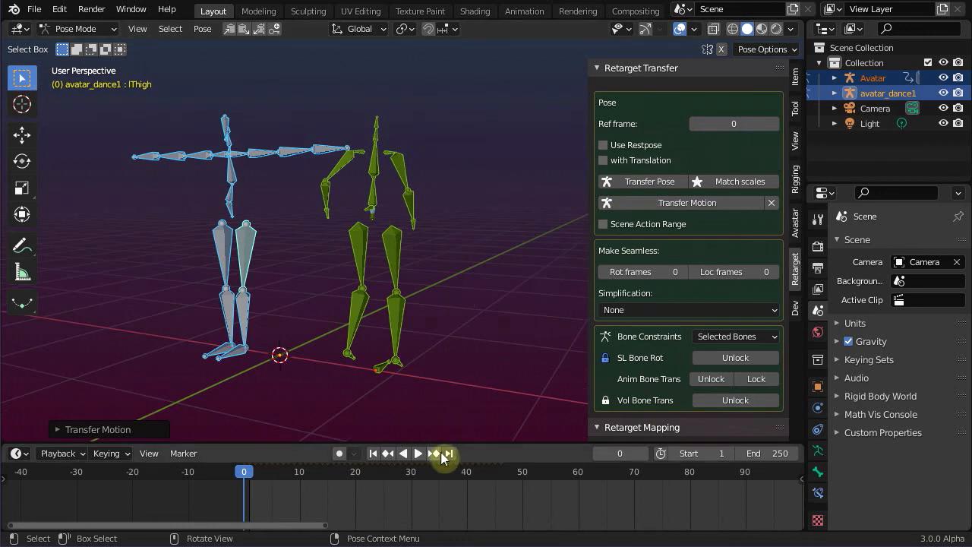
Step: Start playing the transferred dance and set the timeline end frame to 46
{"action": "left_click", "coordinate": [418, 453]}
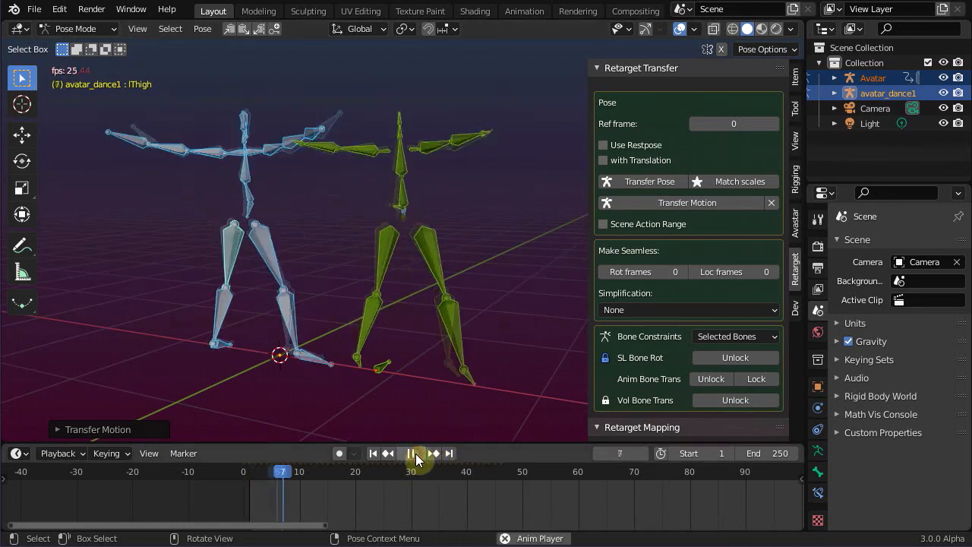
{"action": "left_click", "coordinate": [417, 453]}
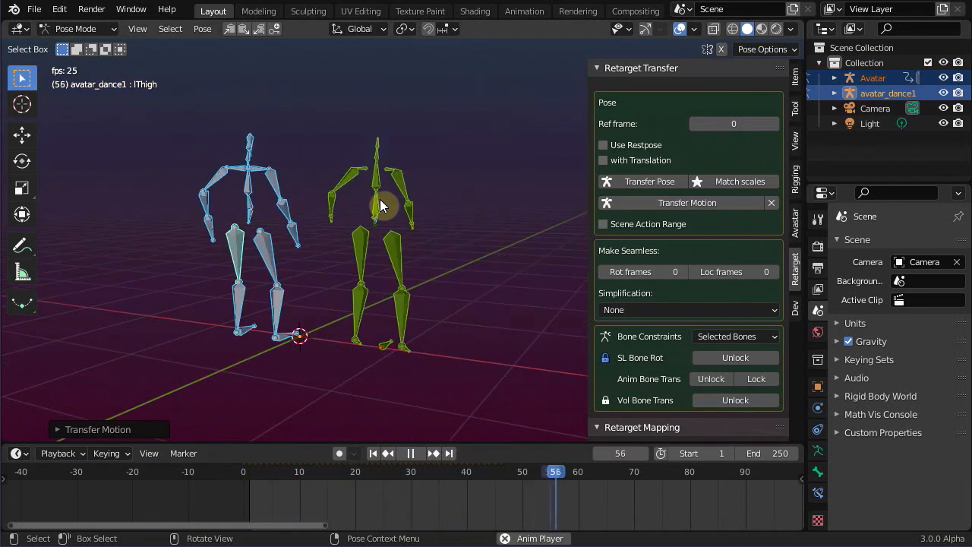
{"action": "left_click", "coordinate": [410, 453]}
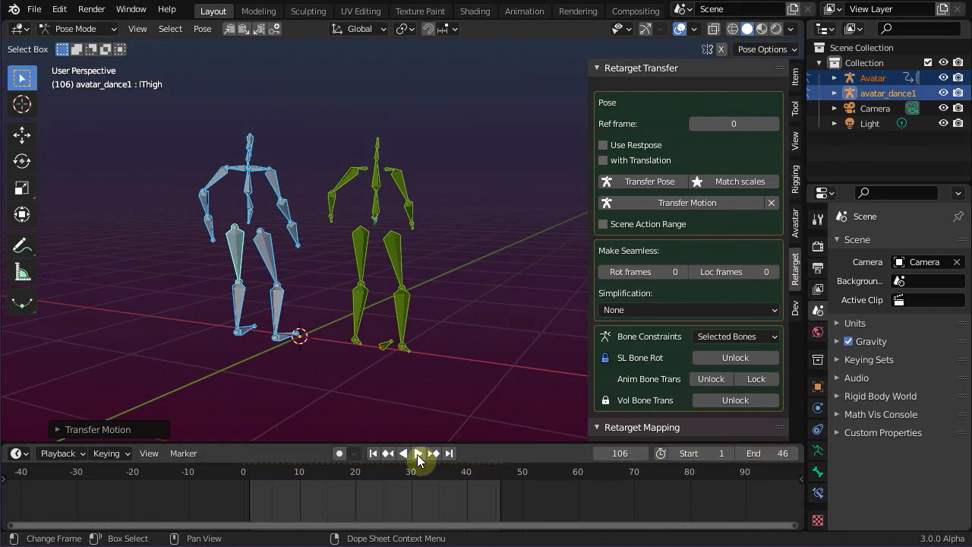
Step: Replay the 46-frame dance on both skeletons, then stop playback
{"action": "left_click", "coordinate": [418, 453]}
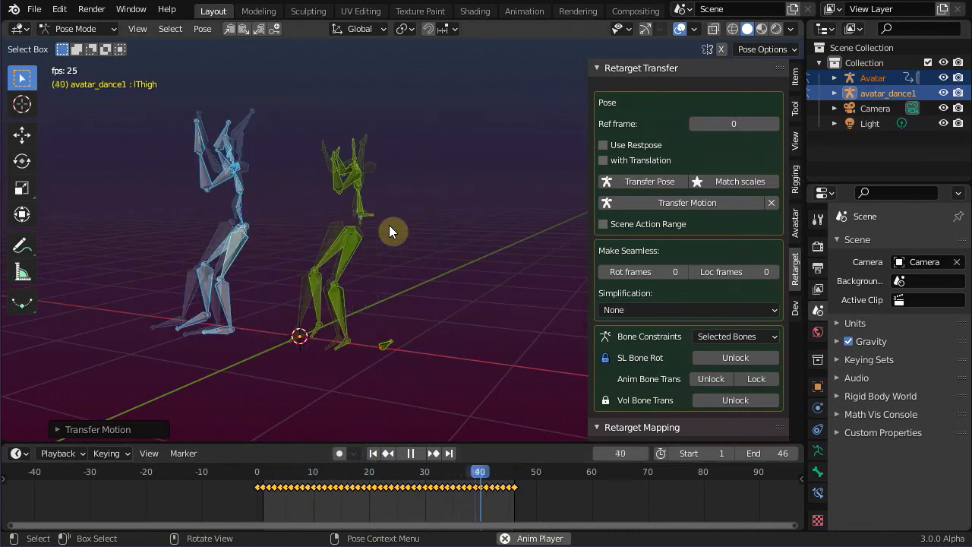
{"action": "left_click", "coordinate": [411, 453]}
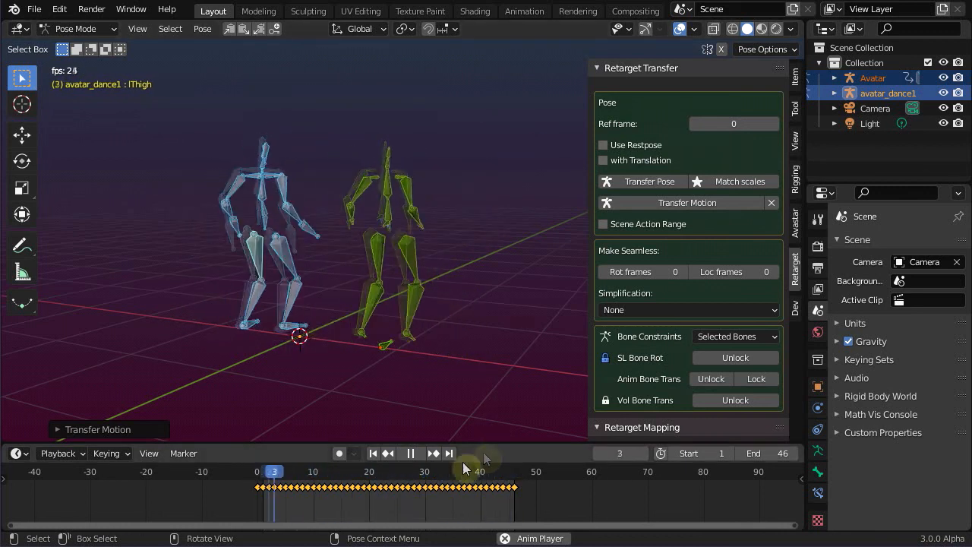
{"action": "left_click", "coordinate": [410, 452]}
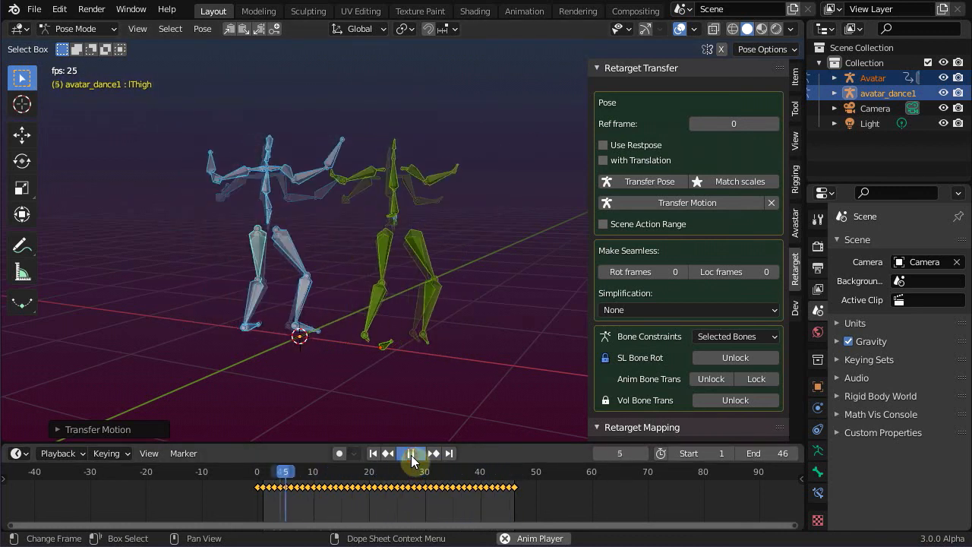
{"action": "left_click", "coordinate": [411, 452]}
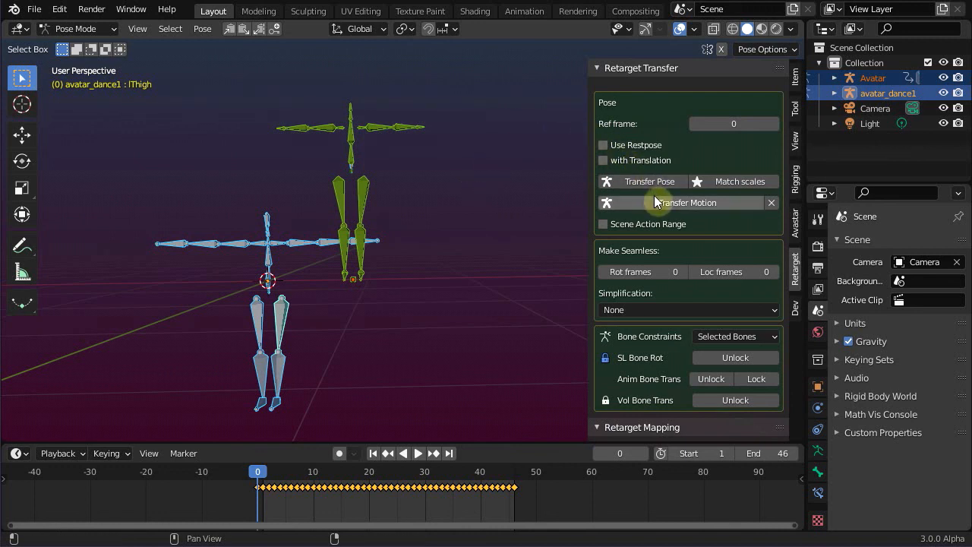
Step: Enable Use Restpose, re-run Transfer Motion onto the Avatar, and play the dance
{"action": "left_click", "coordinate": [604, 145]}
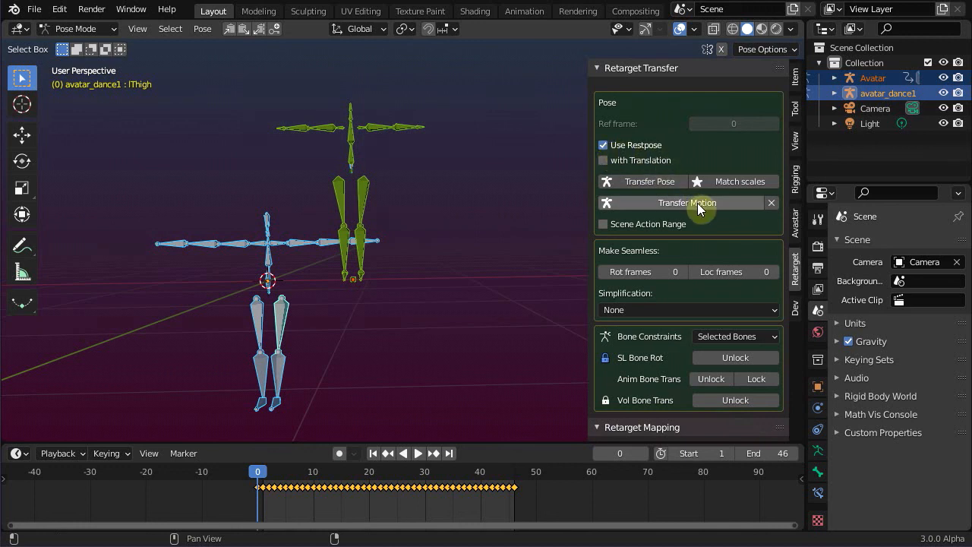
{"action": "left_click", "coordinate": [686, 203]}
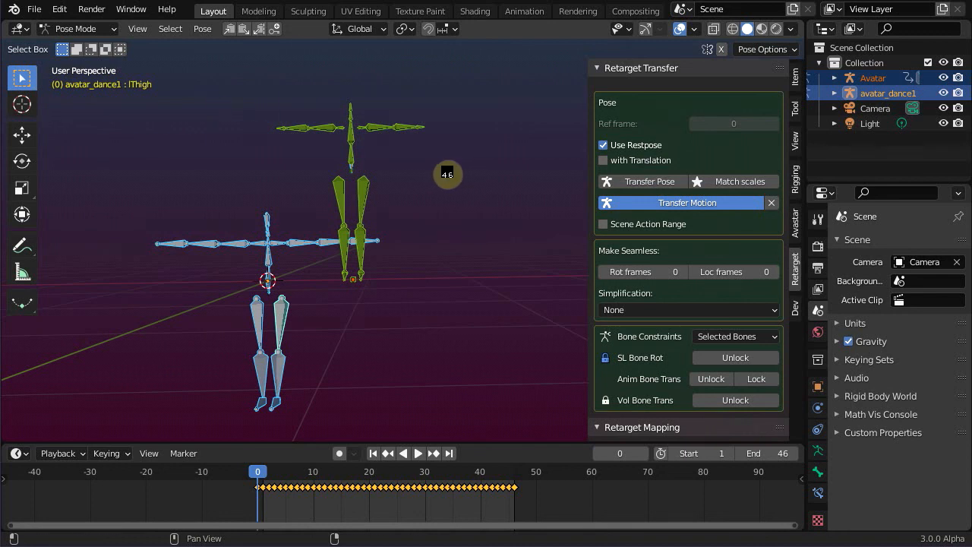
{"action": "left_click", "coordinate": [687, 202]}
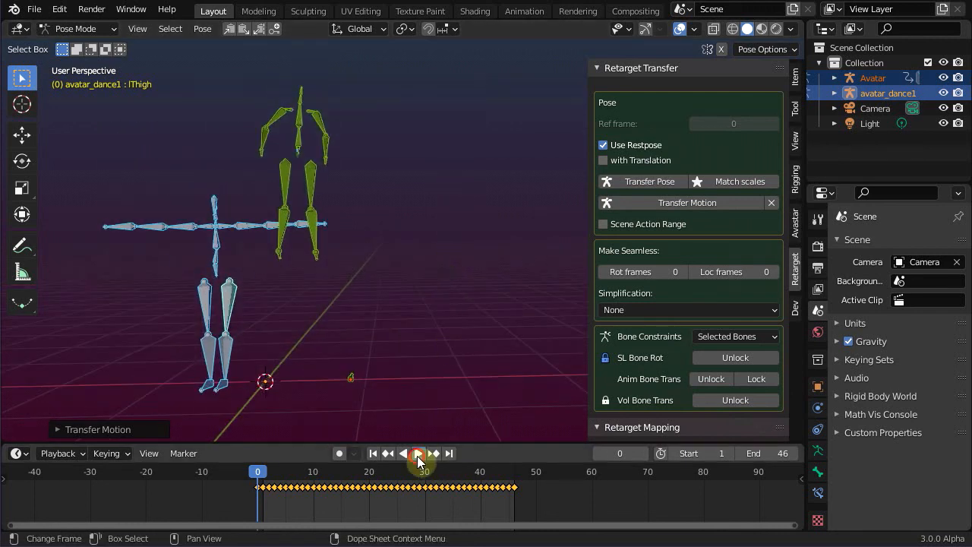
{"action": "left_click", "coordinate": [418, 454]}
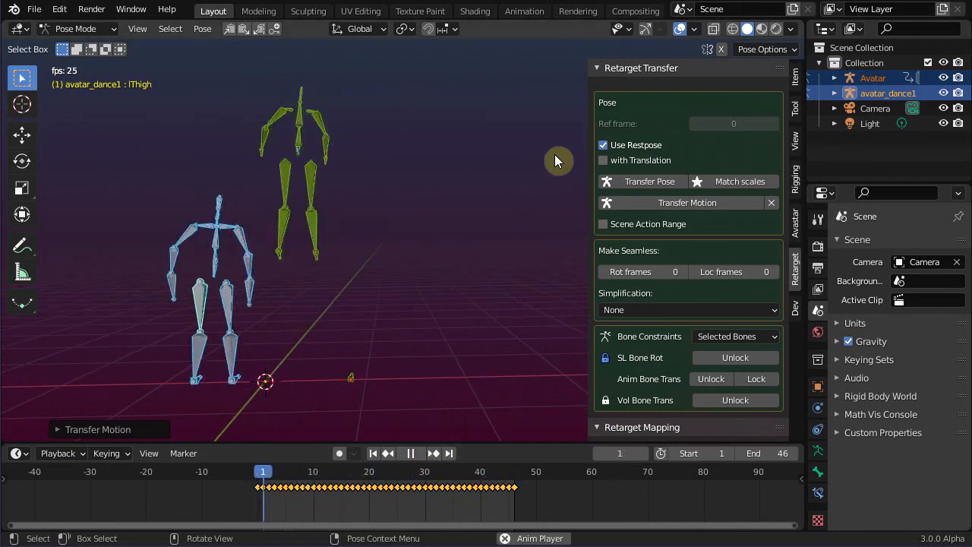
{"action": "left_click", "coordinate": [411, 453]}
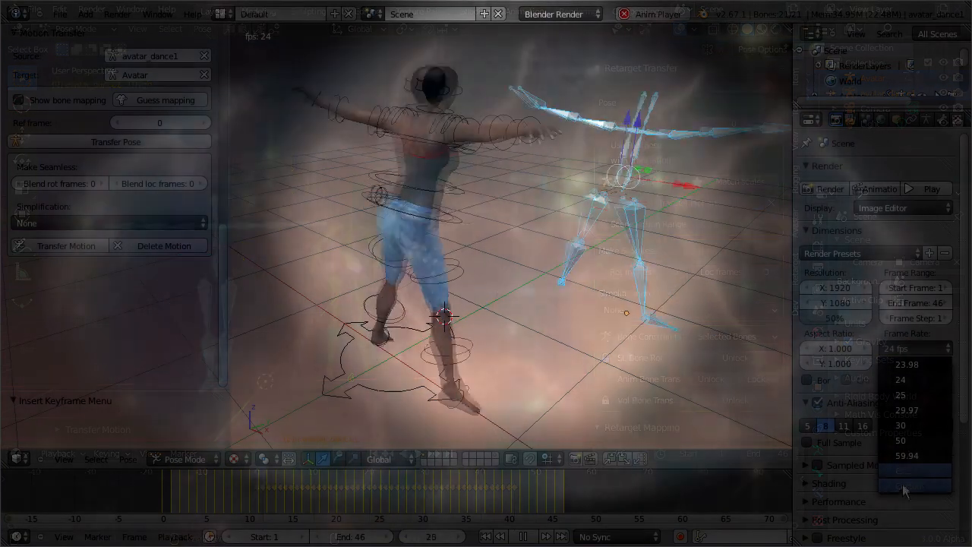
Step: Change the Frame Rate dropdown to Custom at 12 fps
{"action": "left_click", "coordinate": [901, 379]}
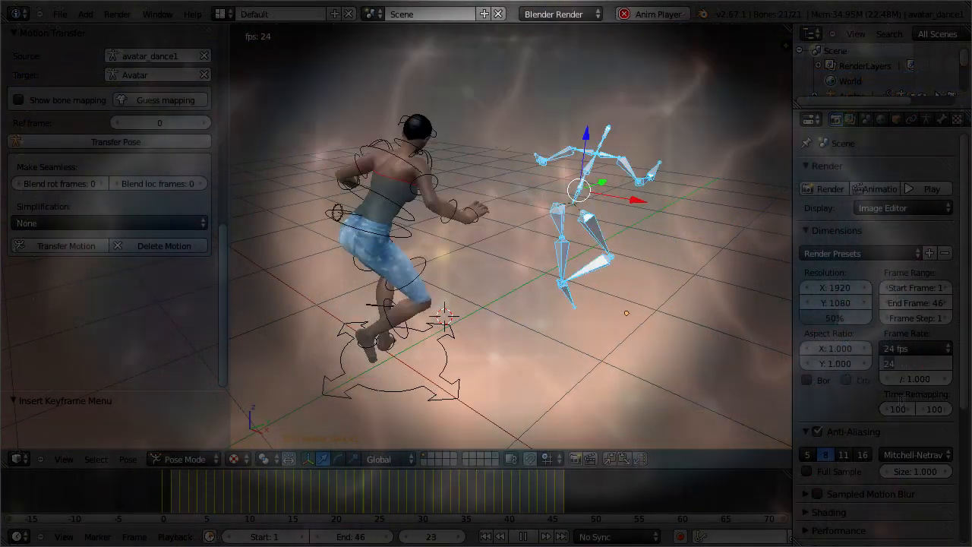
{"action": "left_click", "coordinate": [915, 349]}
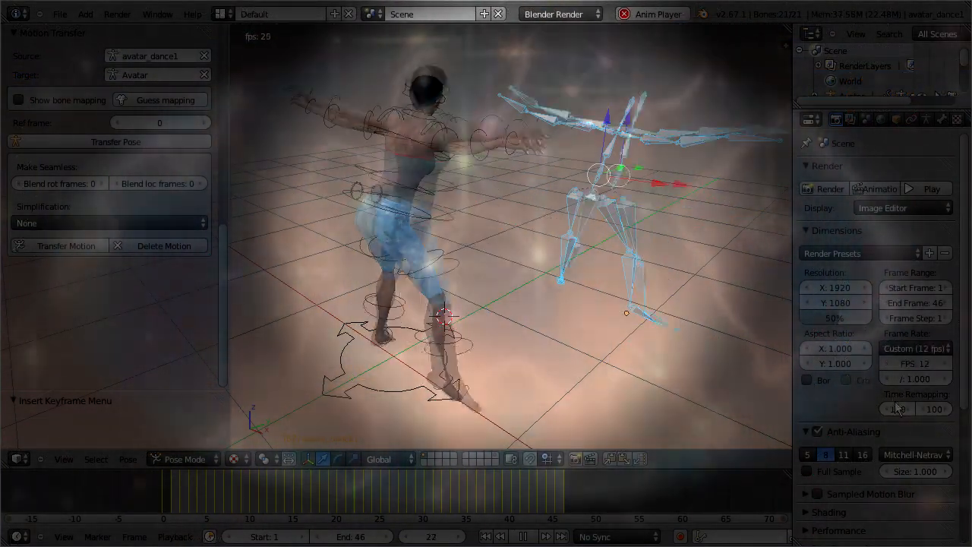